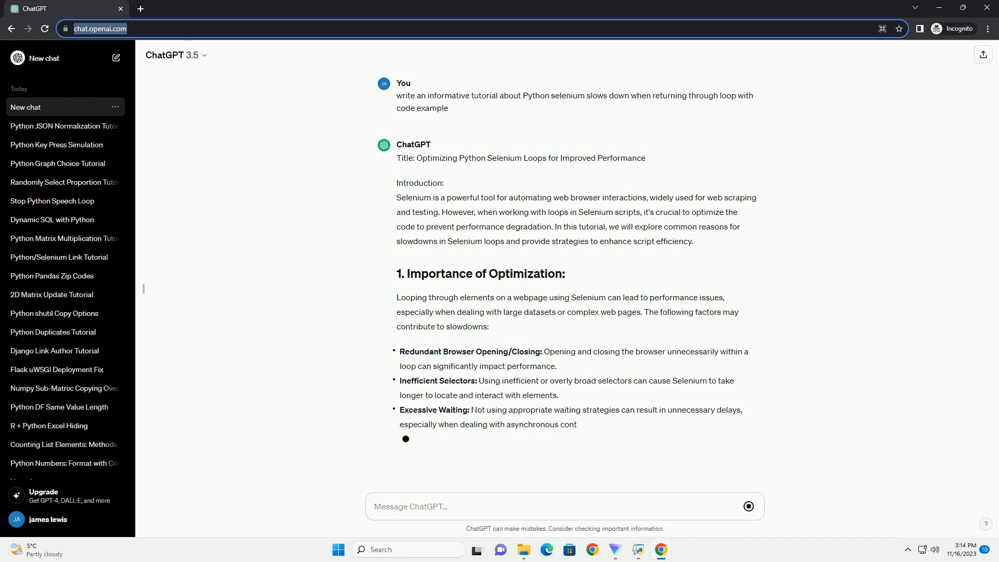
pyautogui.scroll(-3)
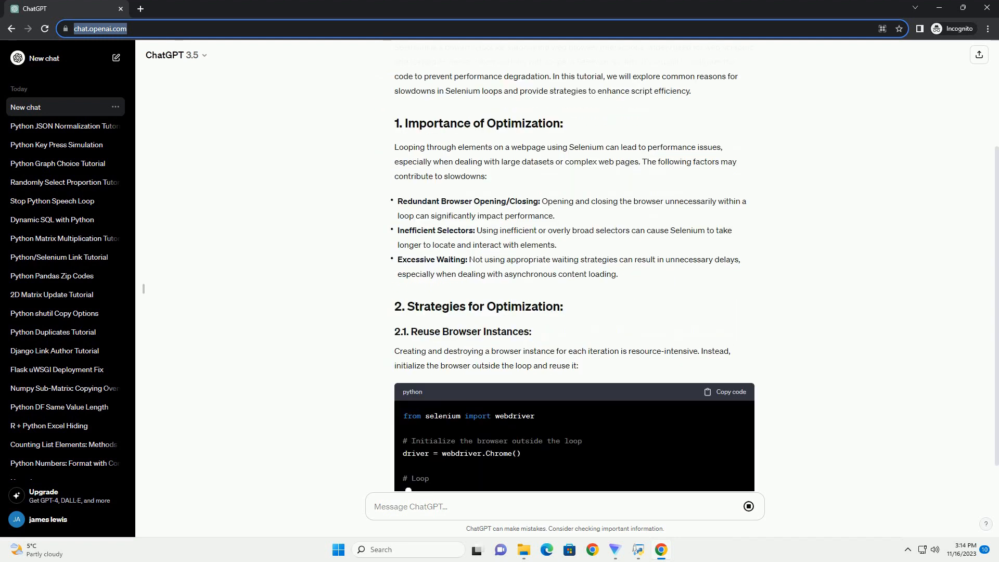
pyautogui.scroll(-3)
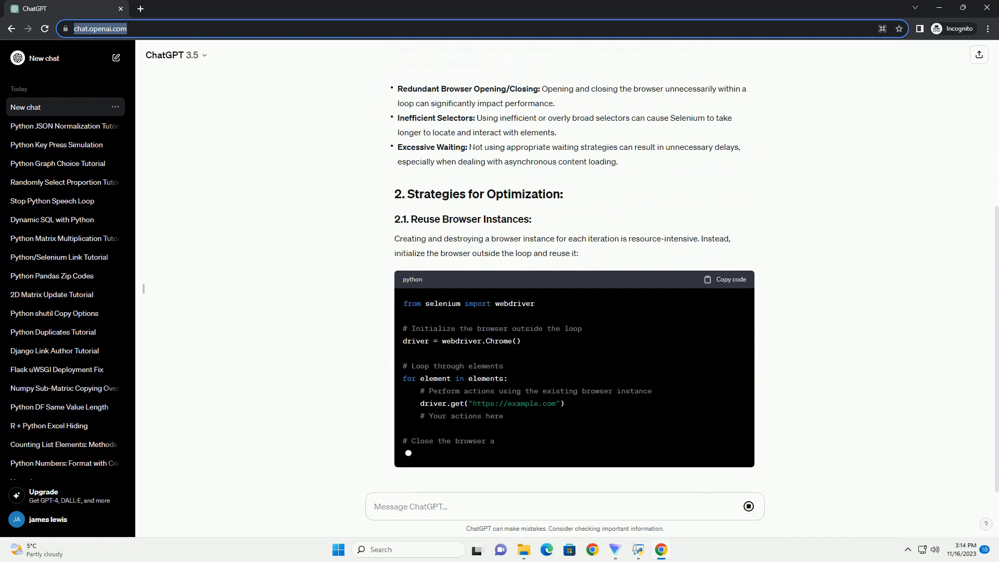
pyautogui.scroll(-3)
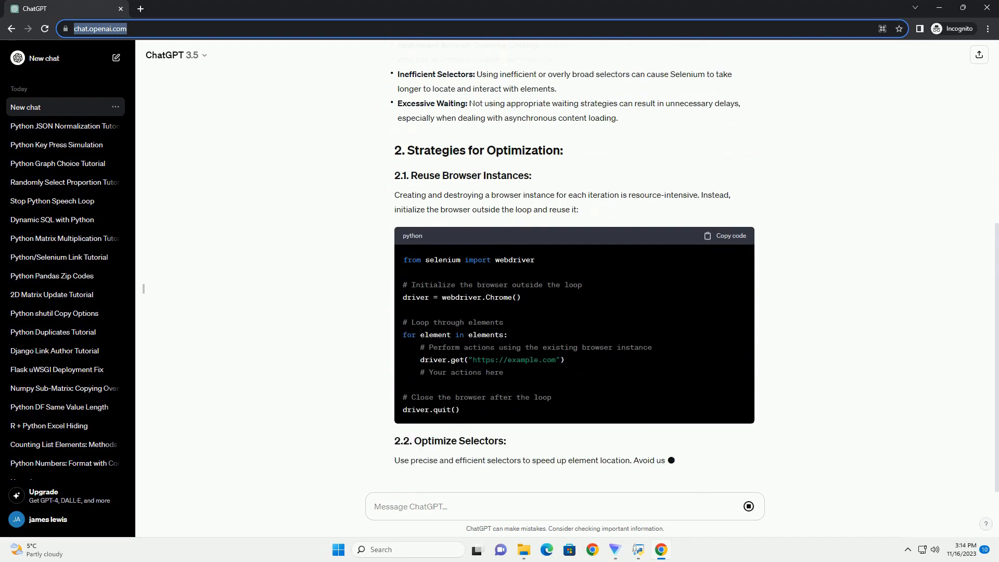
pyautogui.scroll(-3)
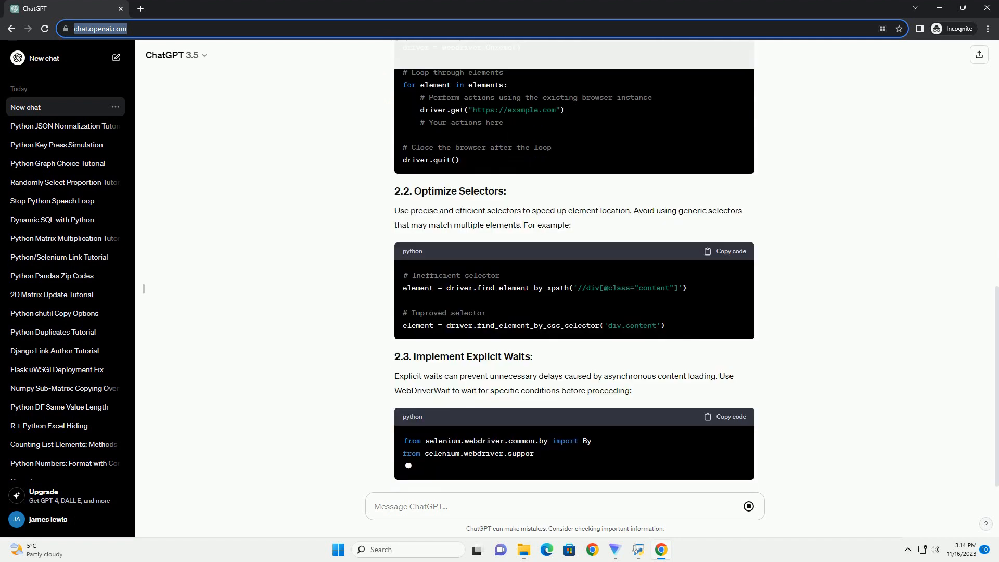
pyautogui.scroll(-3)
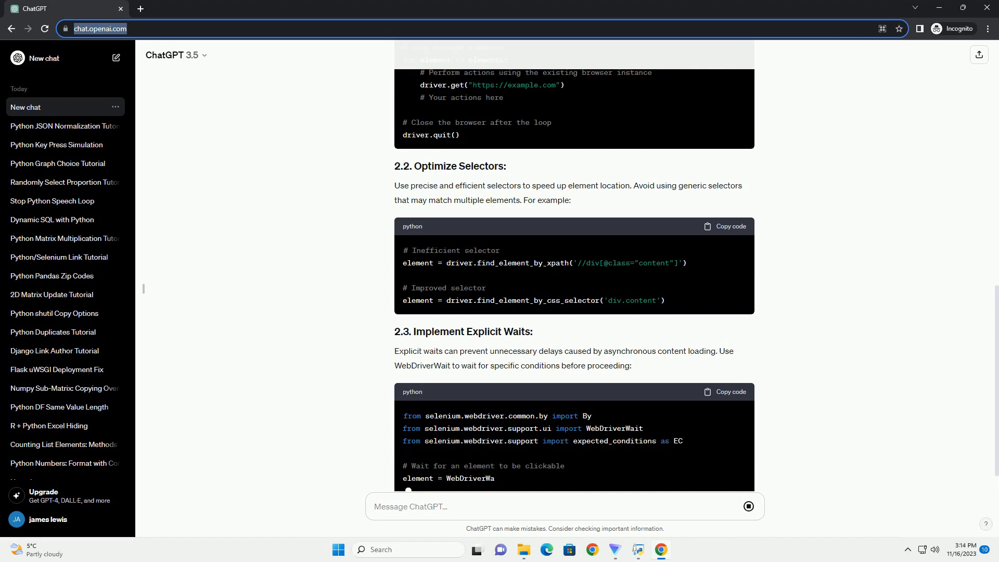
pyautogui.scroll(-3)
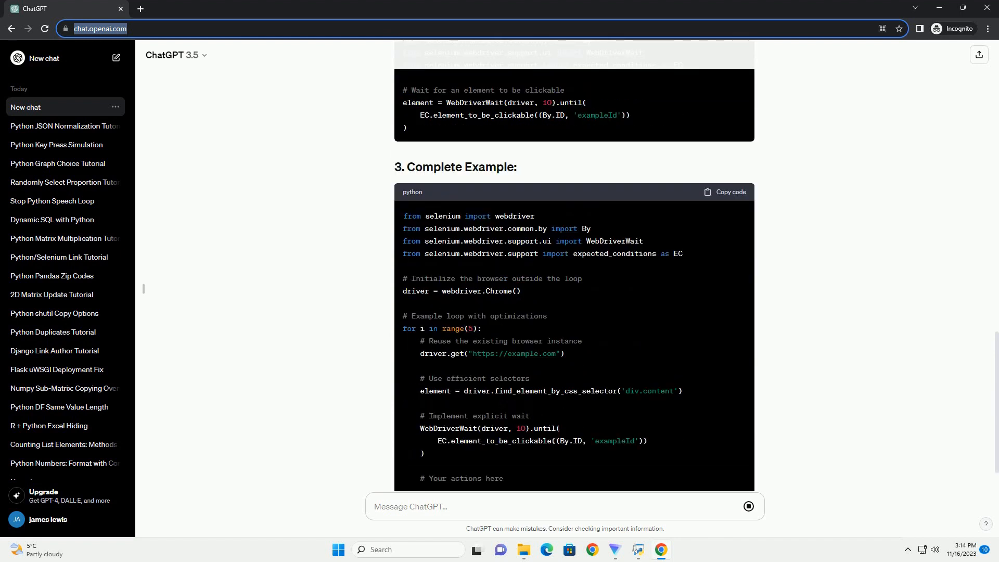
pyautogui.scroll(-3)
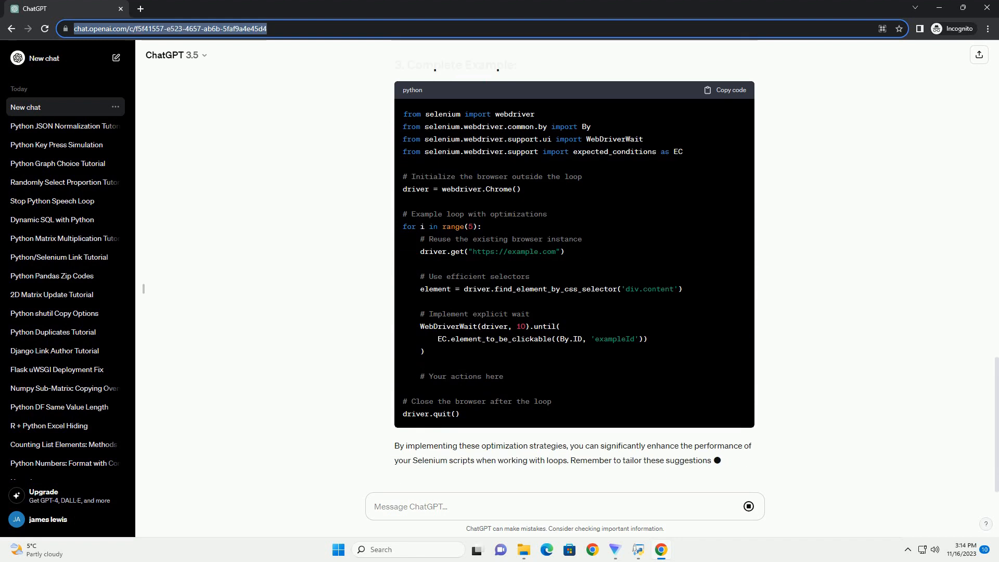
pyautogui.scroll(-3)
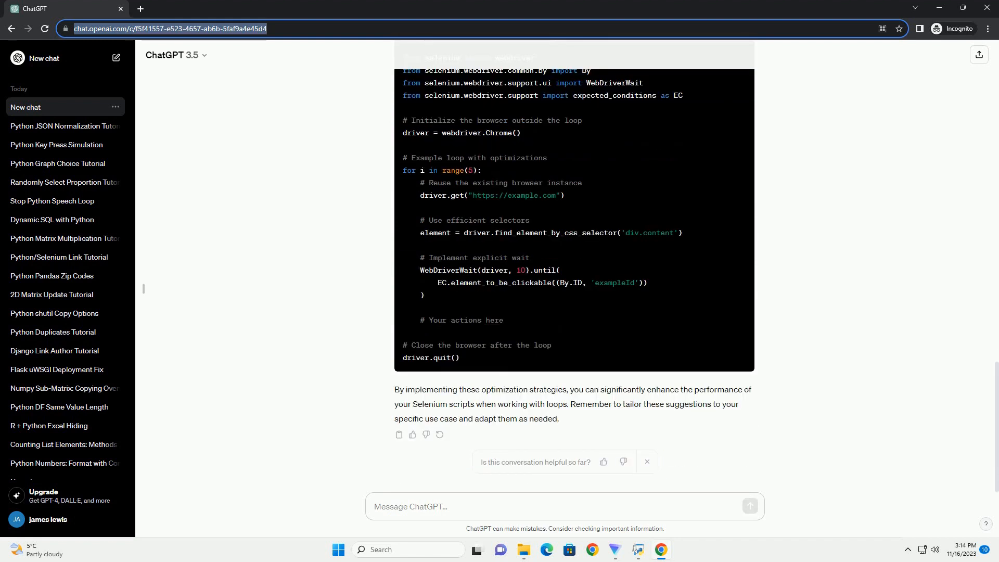